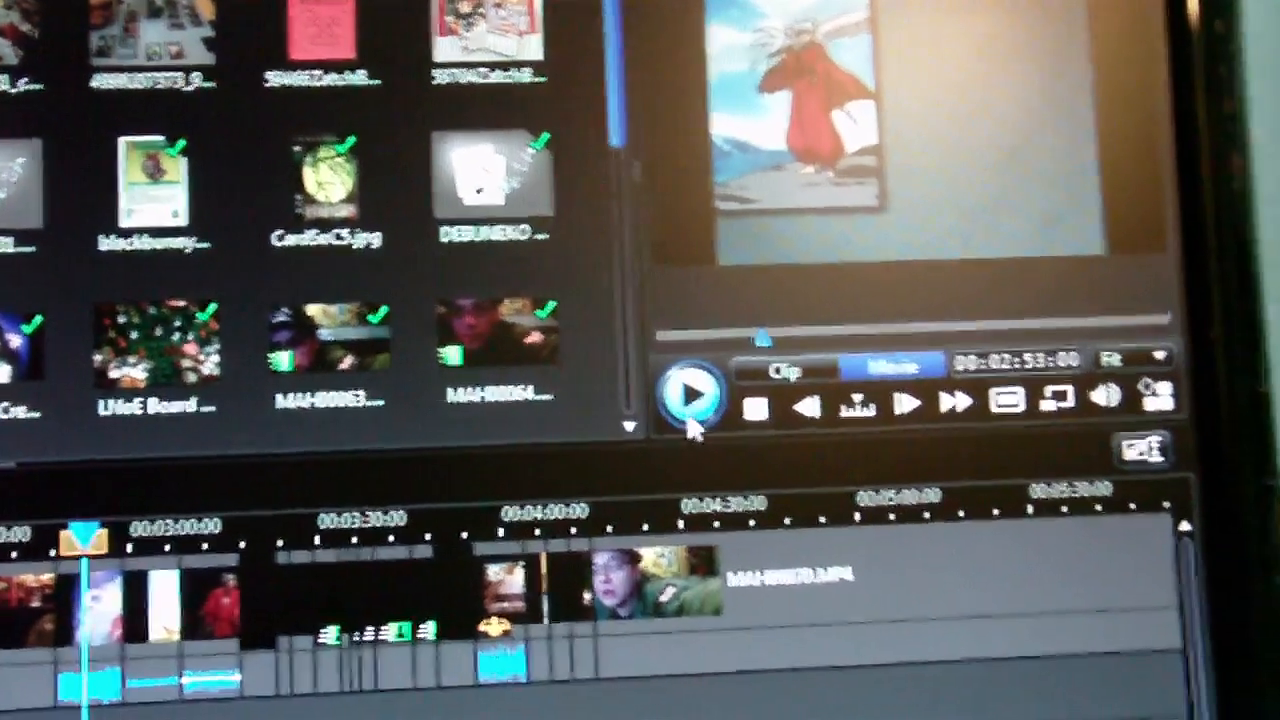
- Start playing the whole movie in the preview from just before the three-minute mark
left_click(690, 392)
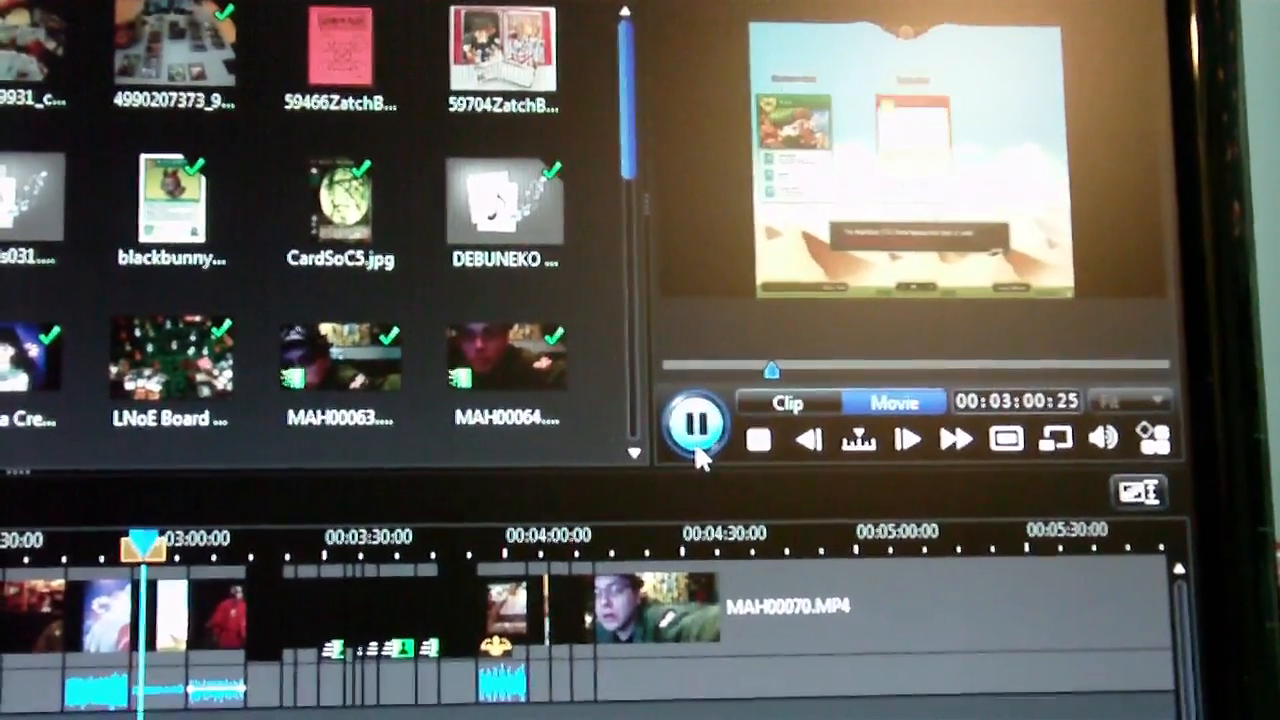
- Pause the preview, then resume playback past 3:18 into the darkened footage
left_click(696, 422)
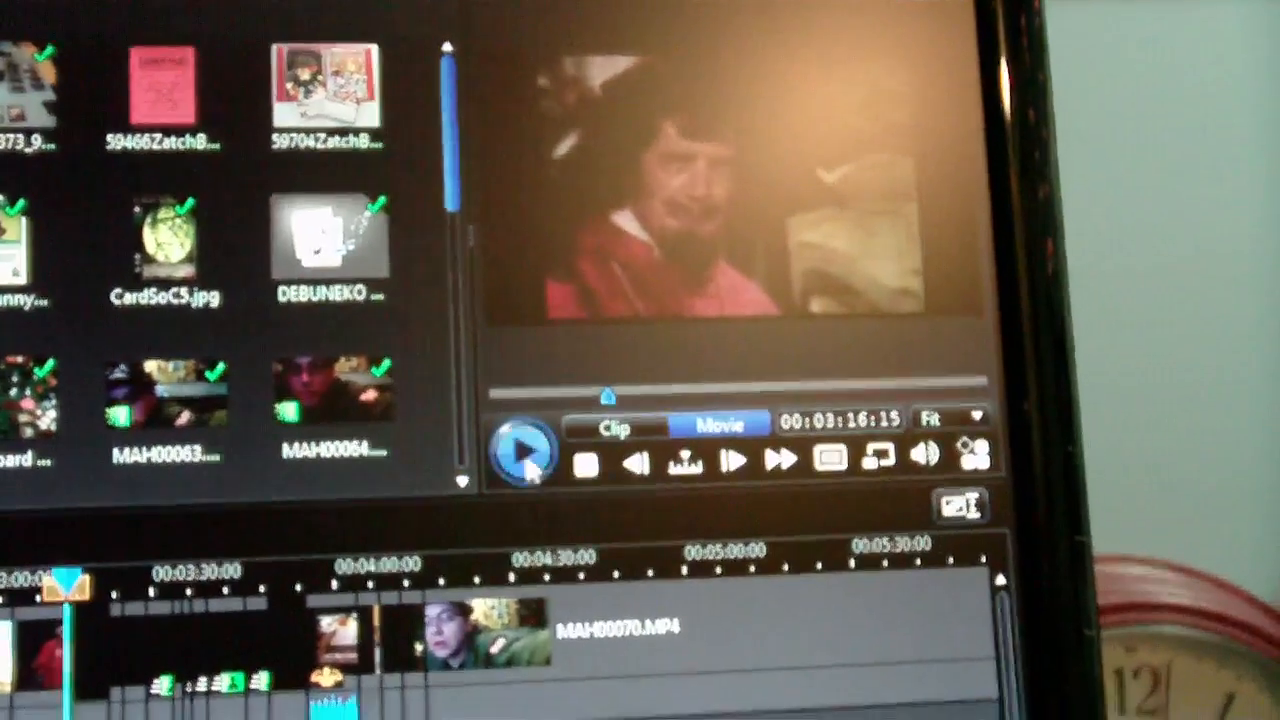
left_click(522, 448)
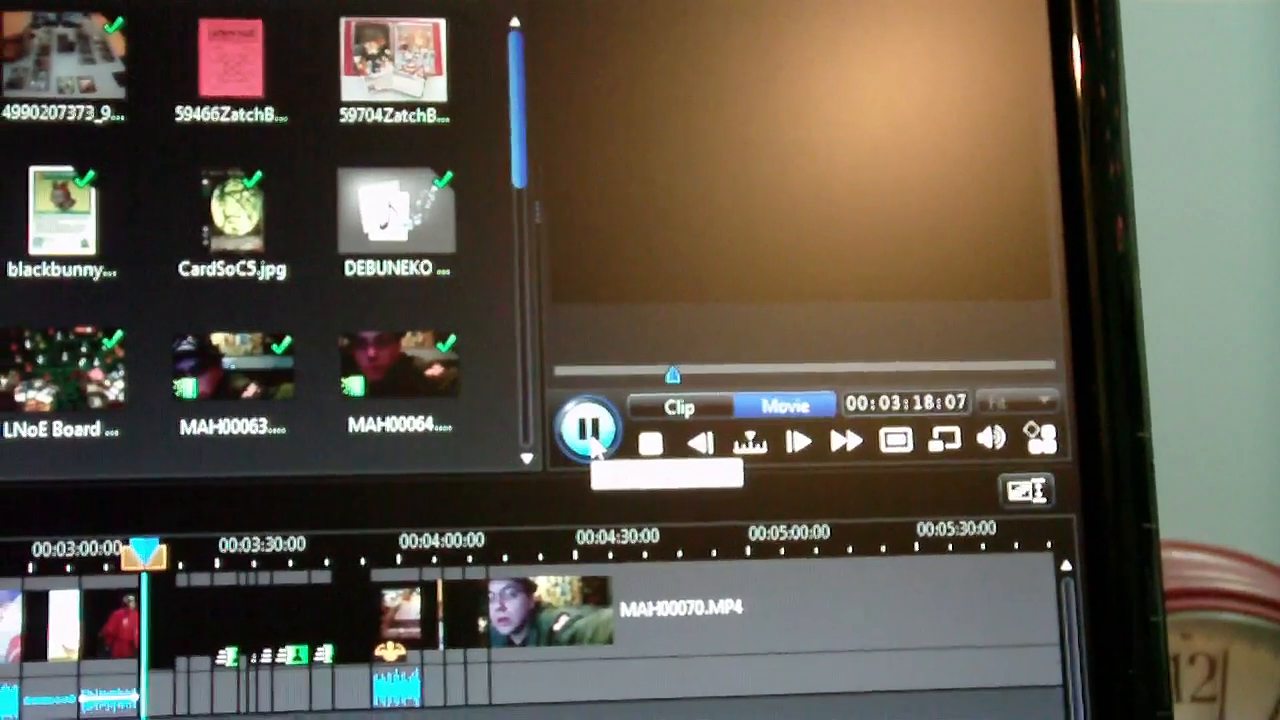